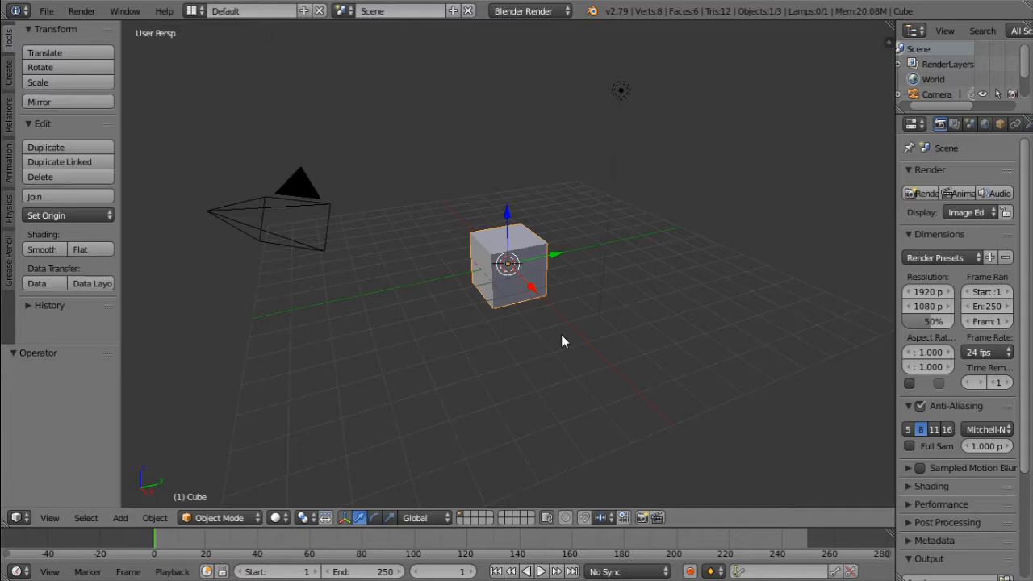
Step: Orbit around the default cube to inspect the scene
drag(563, 341, 567, 372)
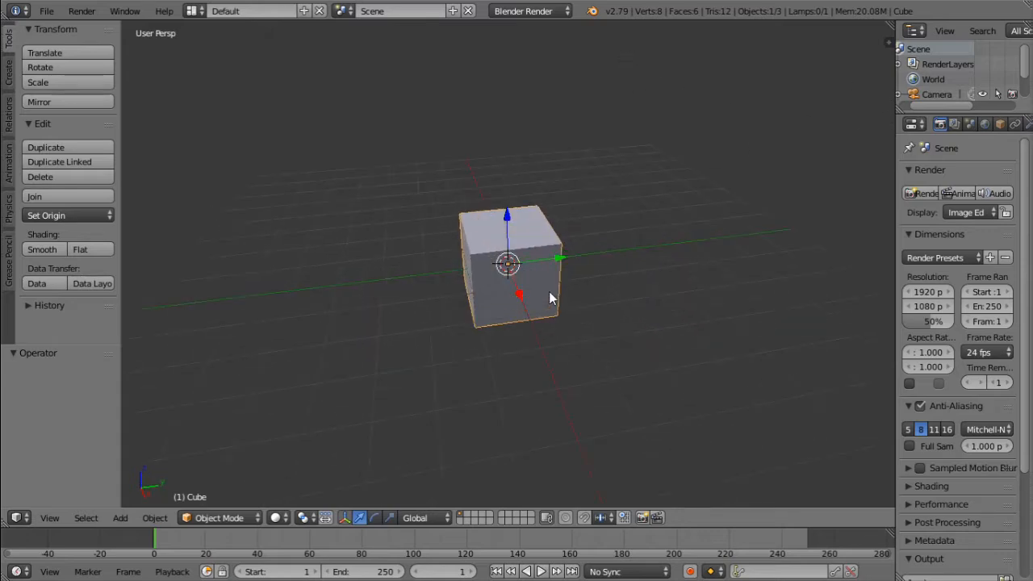
drag(548, 299, 549, 318)
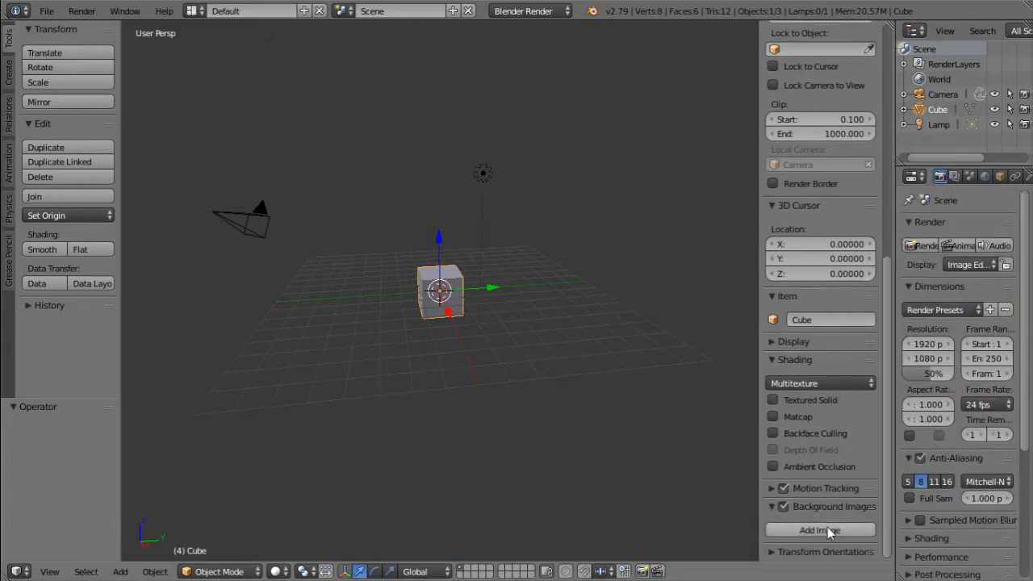
Step: Add boltgun.png as a background image slot and zoom the view in
click(818, 530)
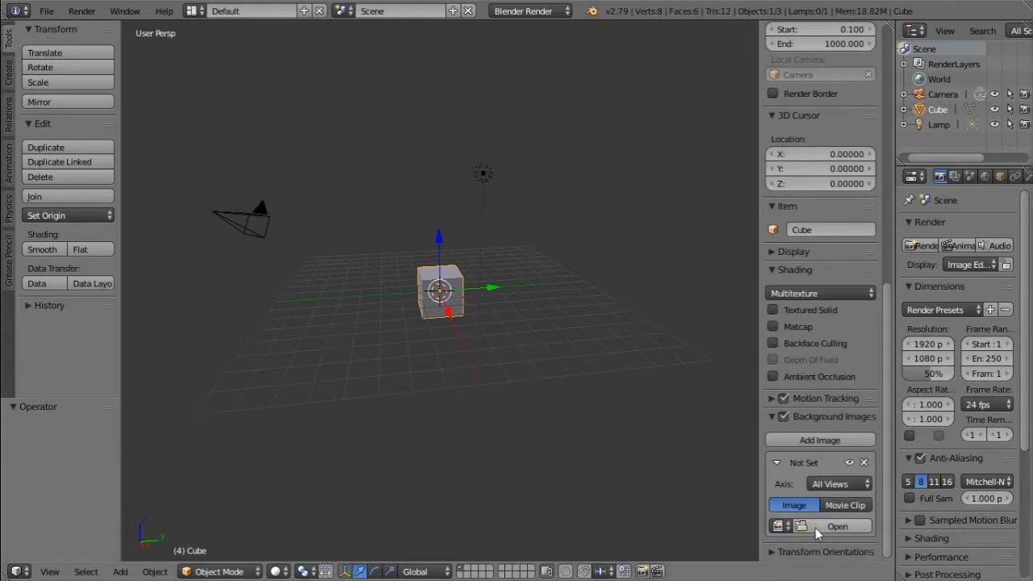
click(837, 525)
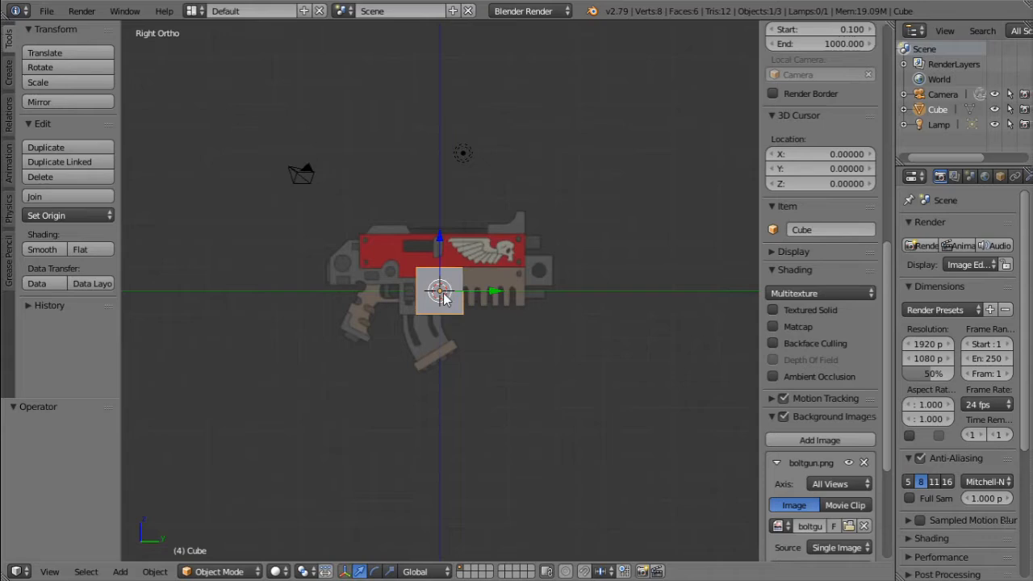
scroll(up, 3)
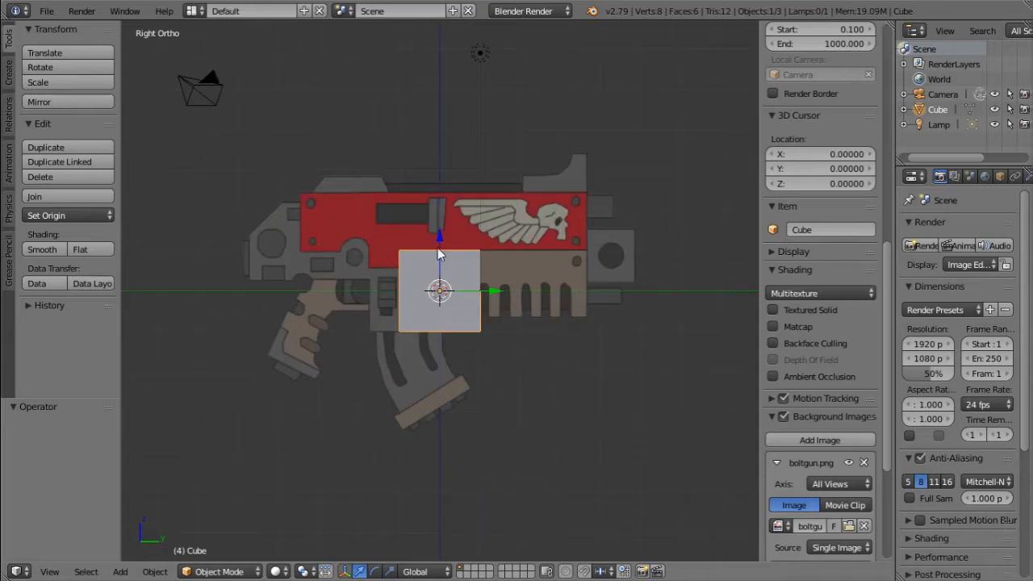
mouse_move(447, 272)
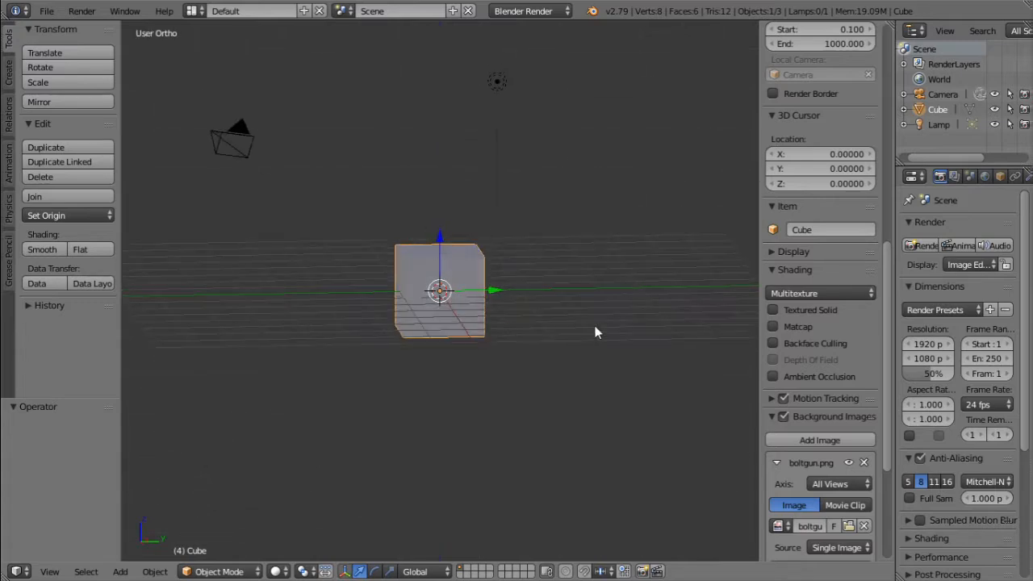
Step: Delete one side's vertices so only a single cube face remains
drag(597, 331, 756, 287)
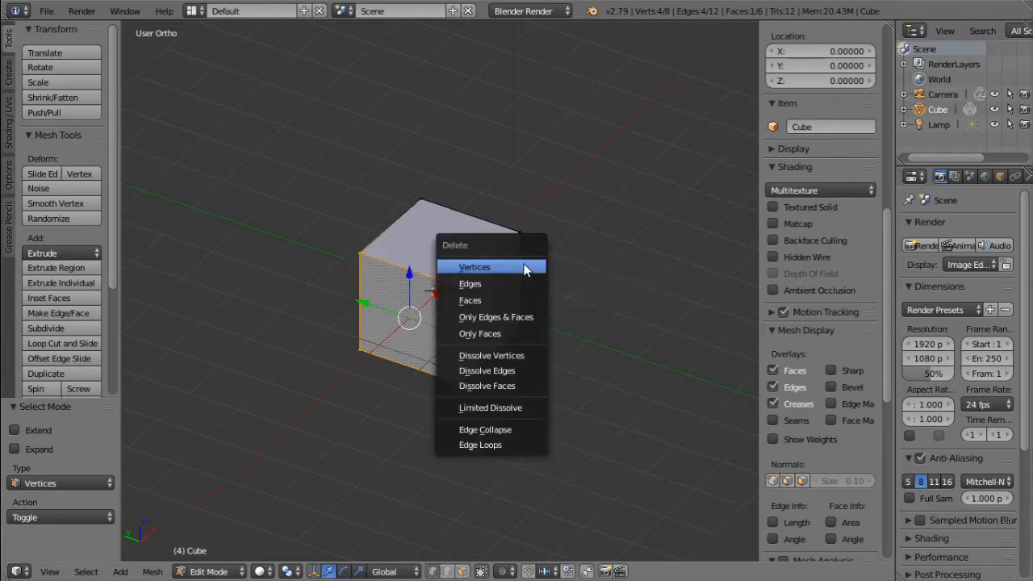
click(474, 267)
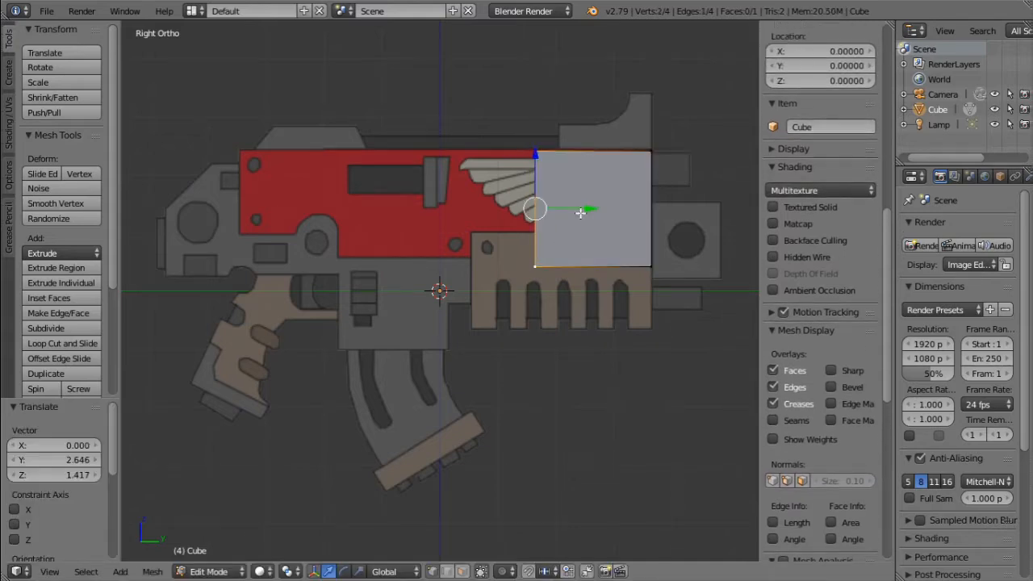
Step: Stretch the face along the red barrel and add a loop cut near its rear
drag(581, 210, 291, 191)
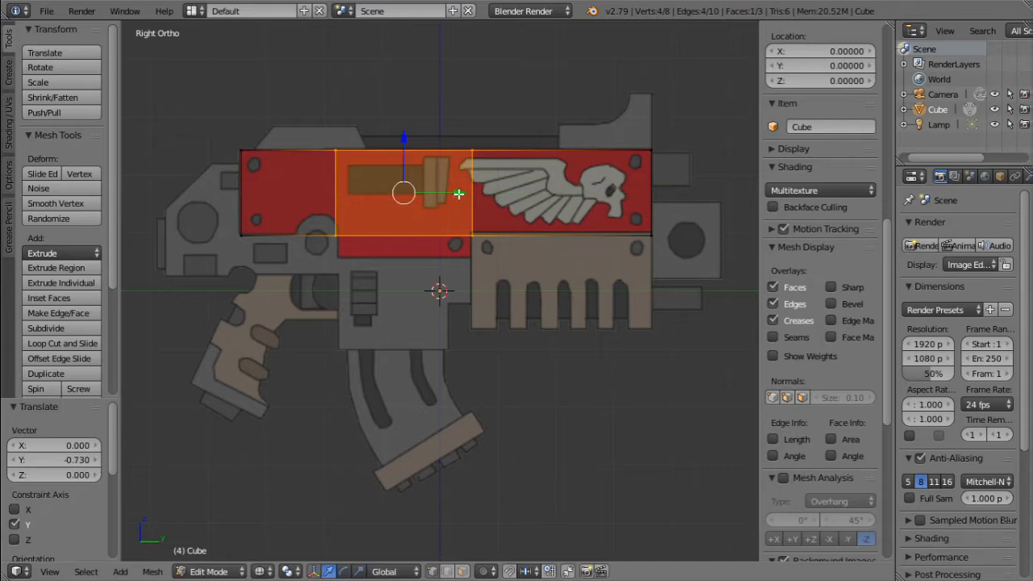
drag(459, 194, 458, 194)
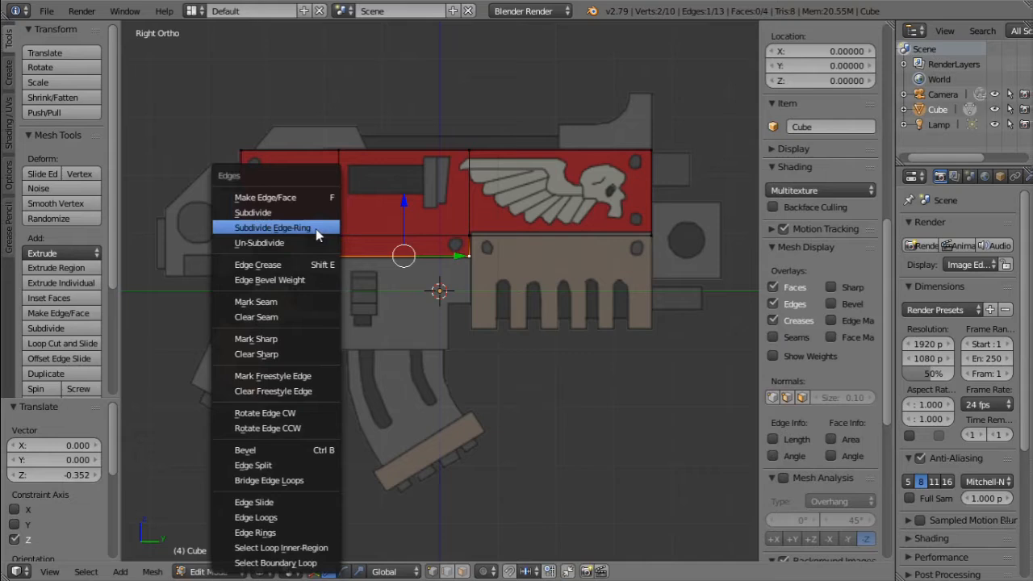
click(272, 227)
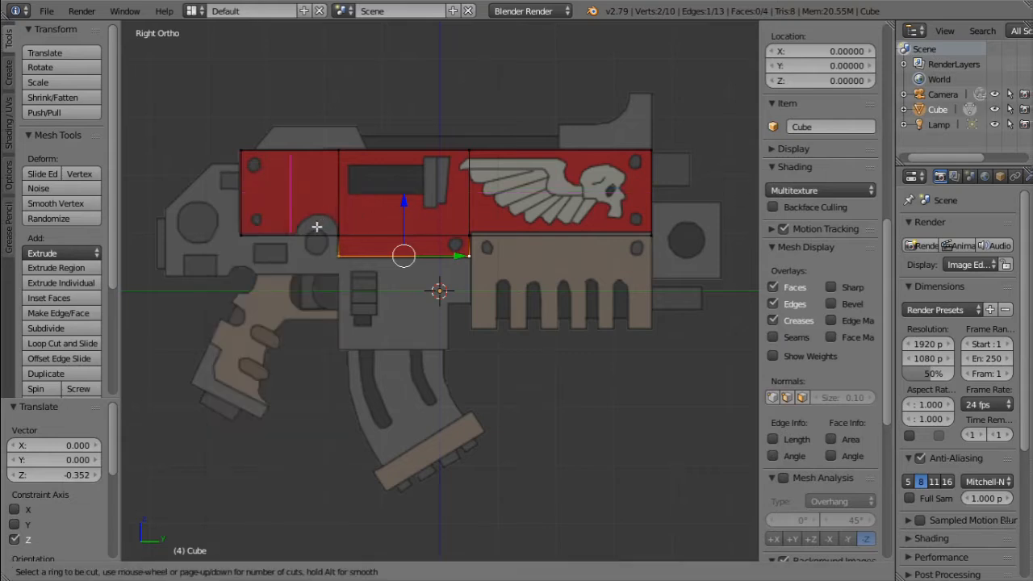
click(315, 234)
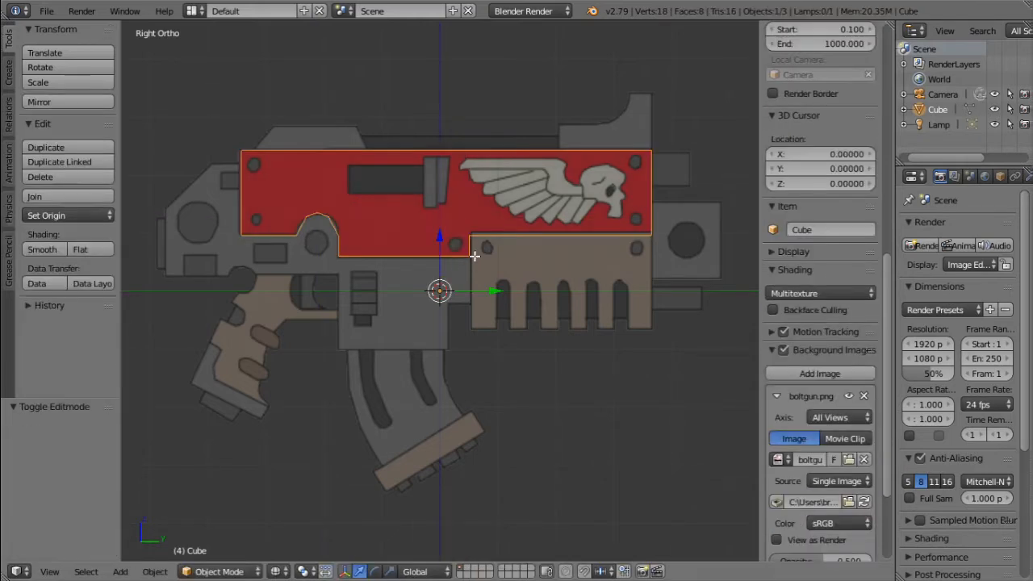
Step: Re-enter Edit Mode on the outline mesh
key(Tab)
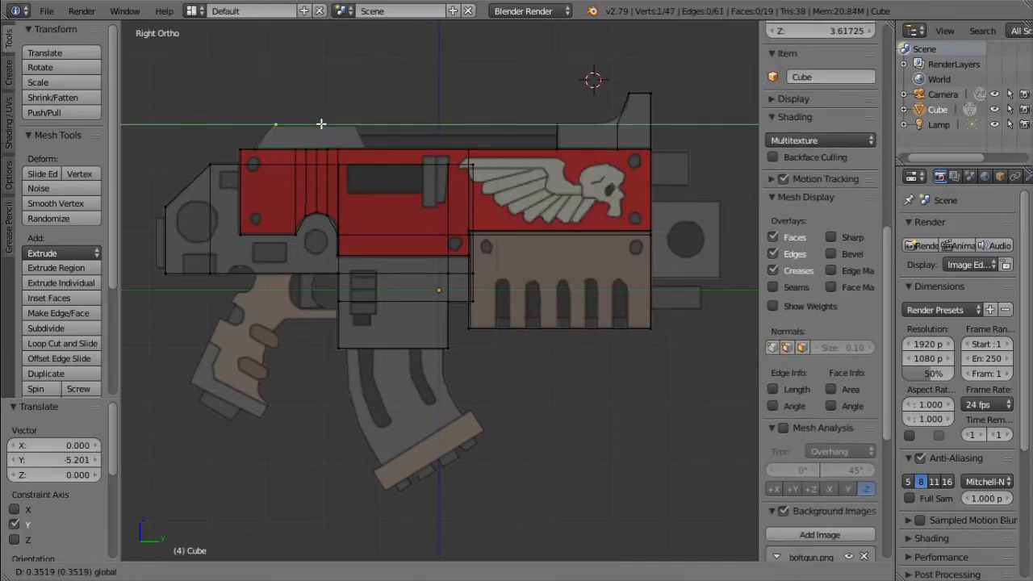
Step: Extend the outline over the rear sight, down toward the grip and along the magazine base
drag(322, 124, 401, 149)
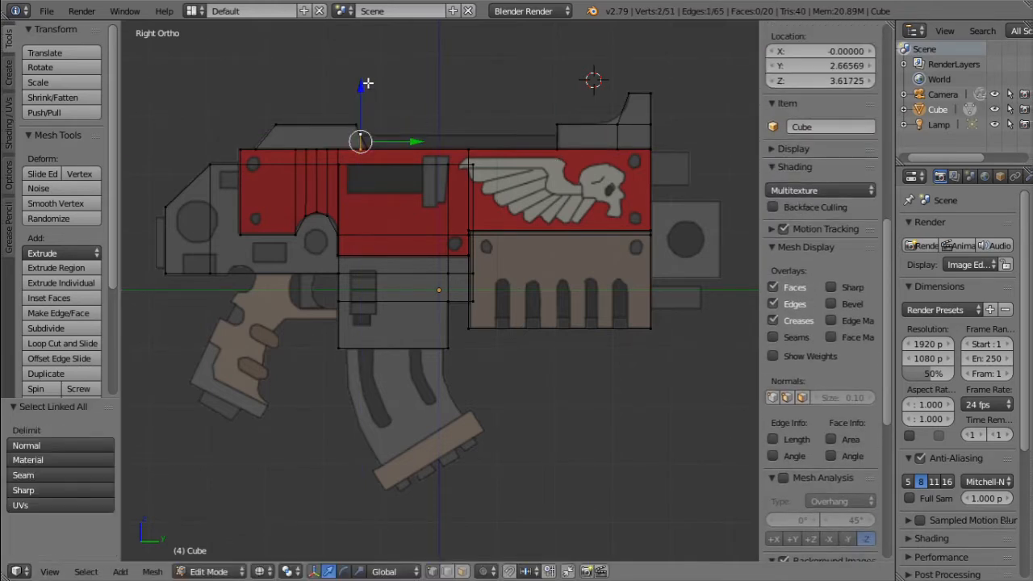
drag(360, 141, 559, 141)
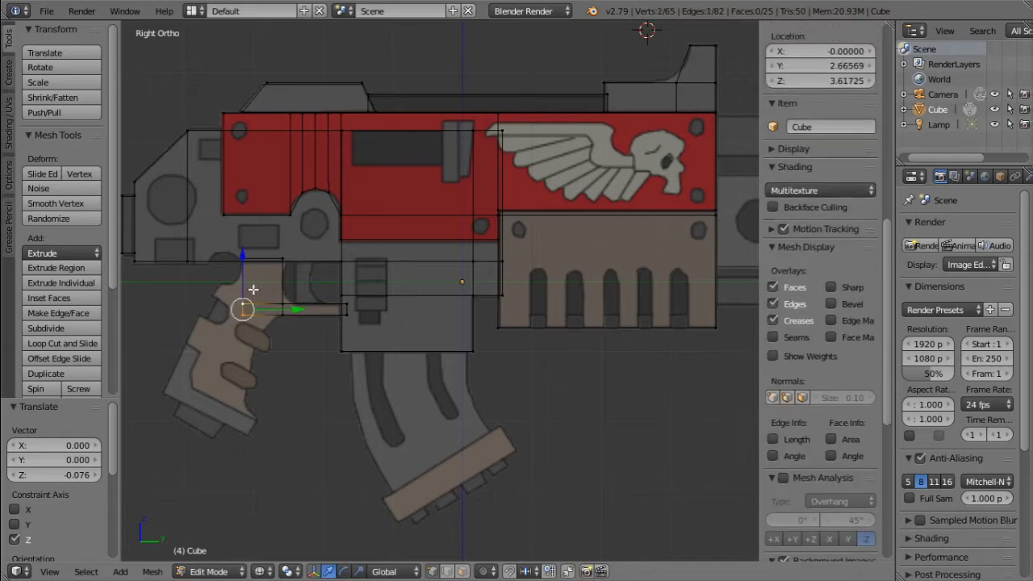
drag(242, 309, 213, 300)
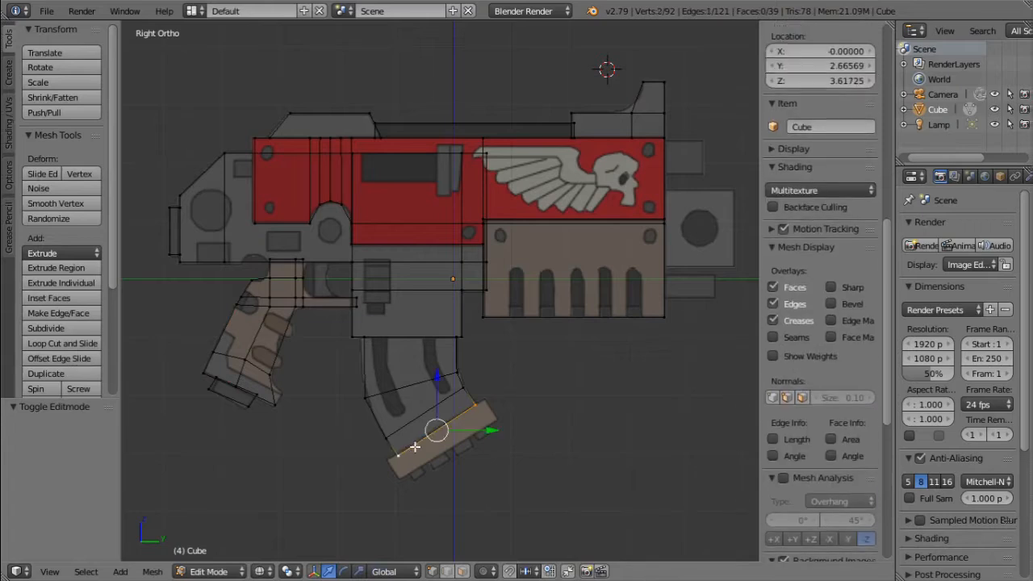
mouse_move(480, 400)
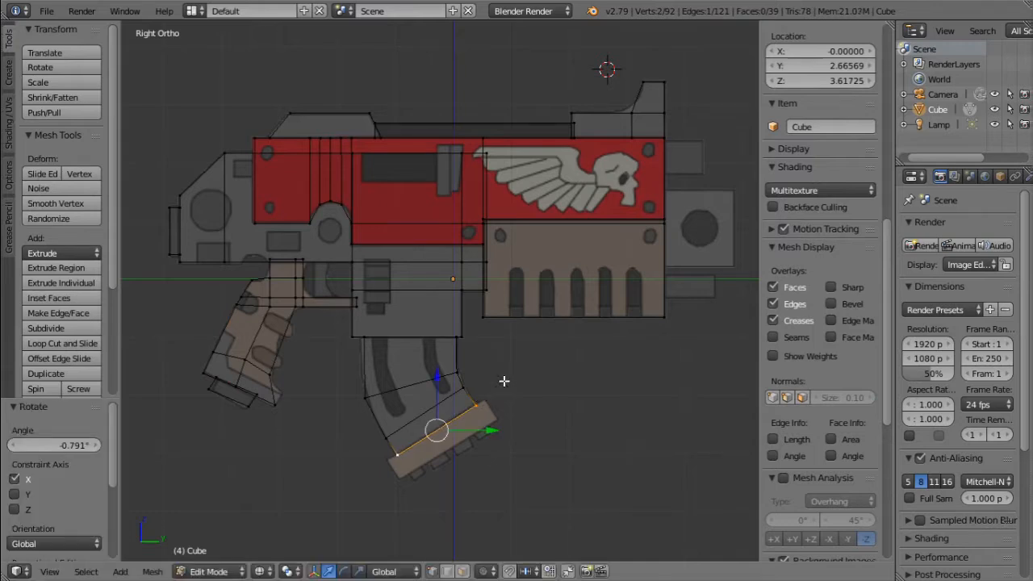
drag(436, 430, 532, 385)
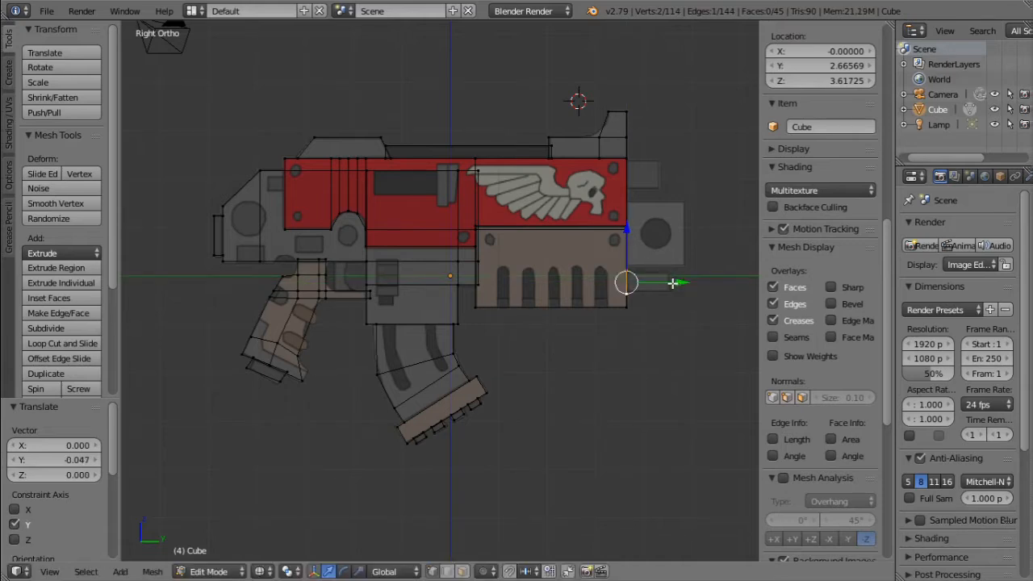
Step: Orbit the view to check the extruded gun's thickness
drag(626, 282, 670, 282)
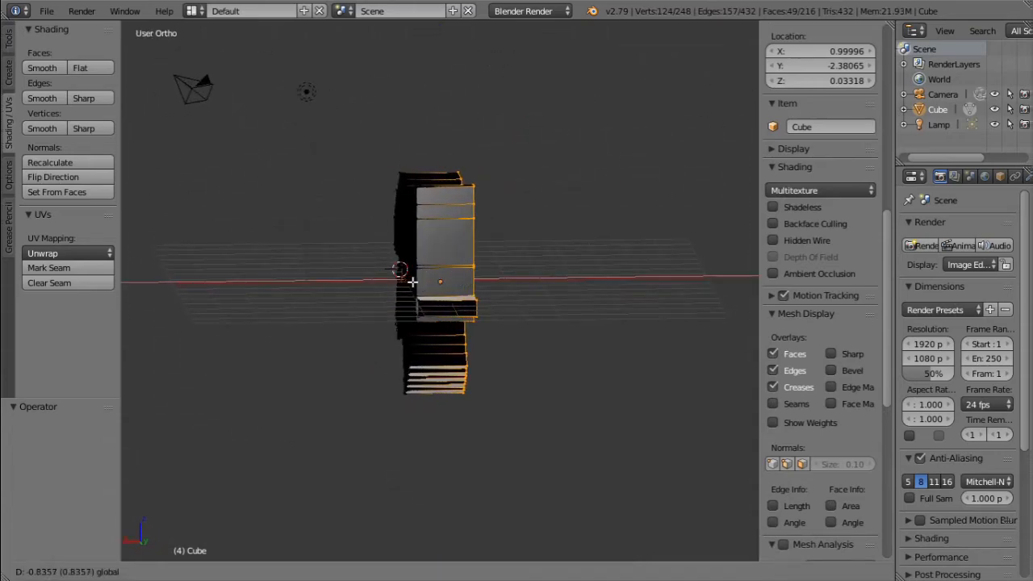
Step: Recalculate the gun mesh normals to point outward, viewing it side-on
drag(439, 282, 468, 270)
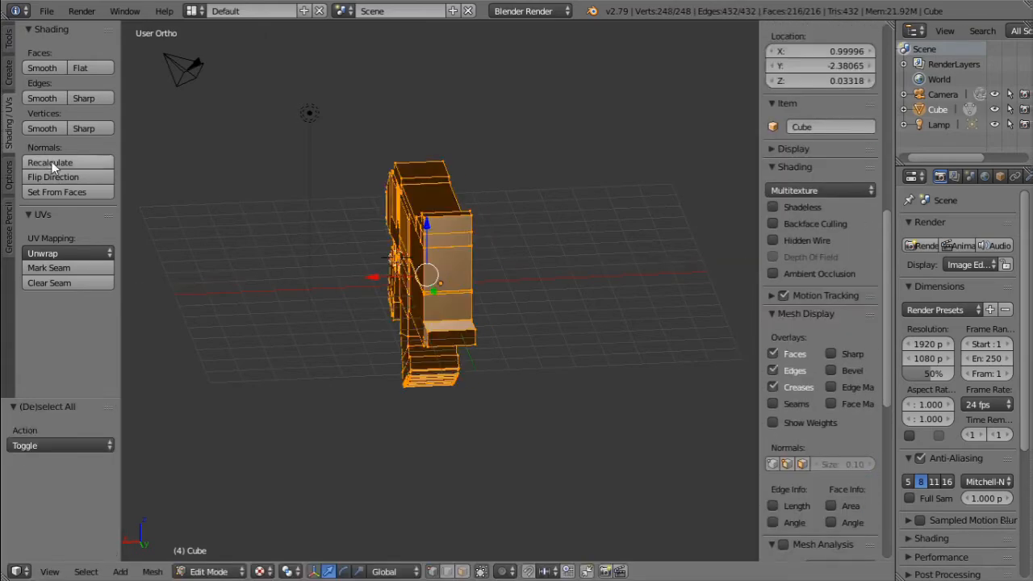
click(53, 177)
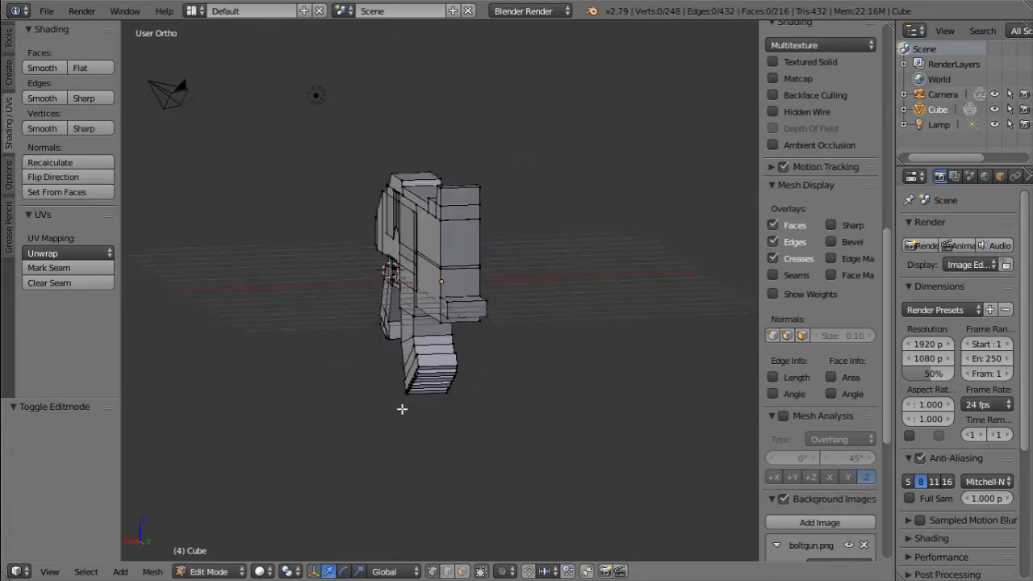
drag(401, 409, 180, 363)
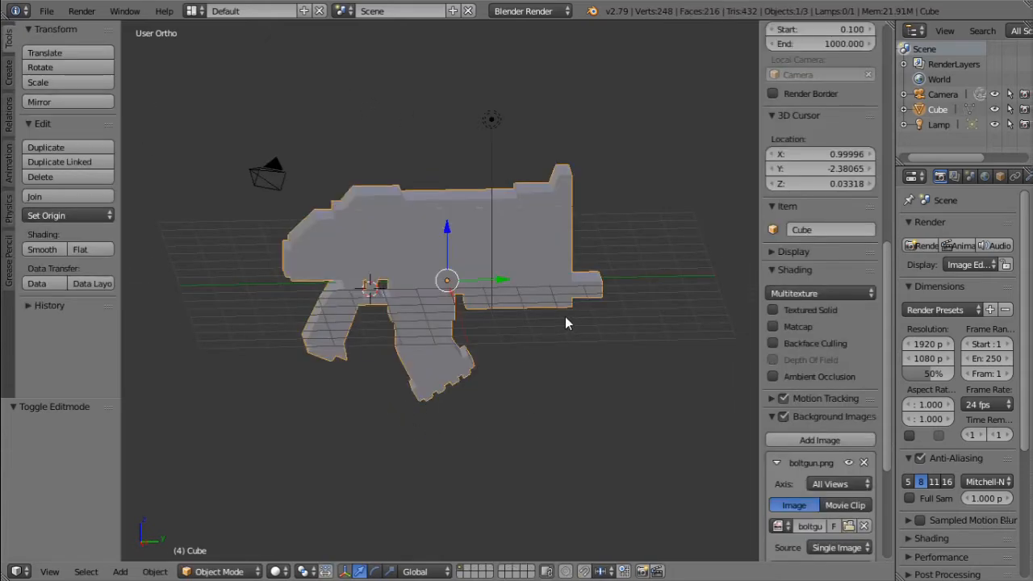
Step: Add a cylinder and resize it to fit the gun's front
click(119, 571)
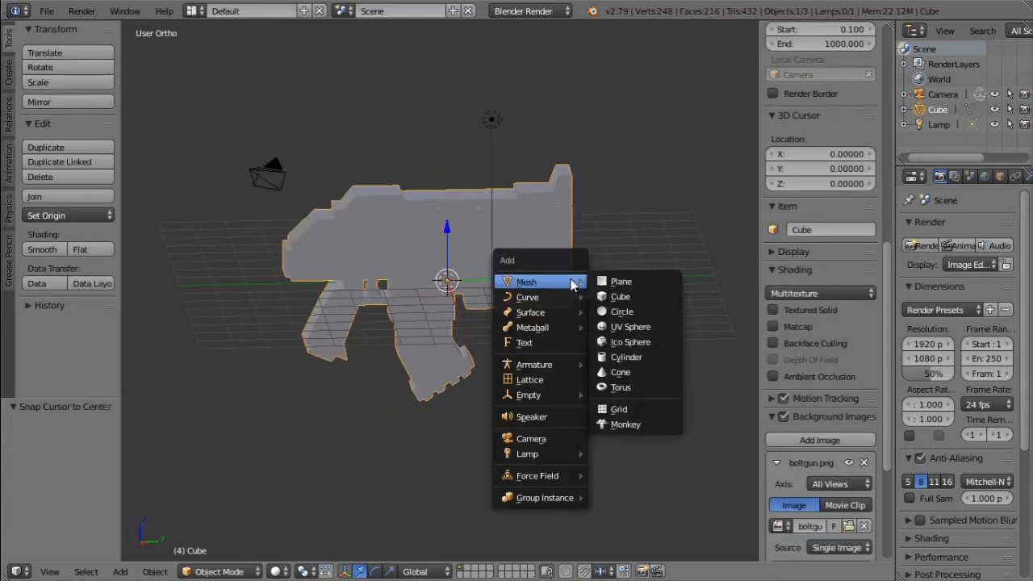
click(626, 356)
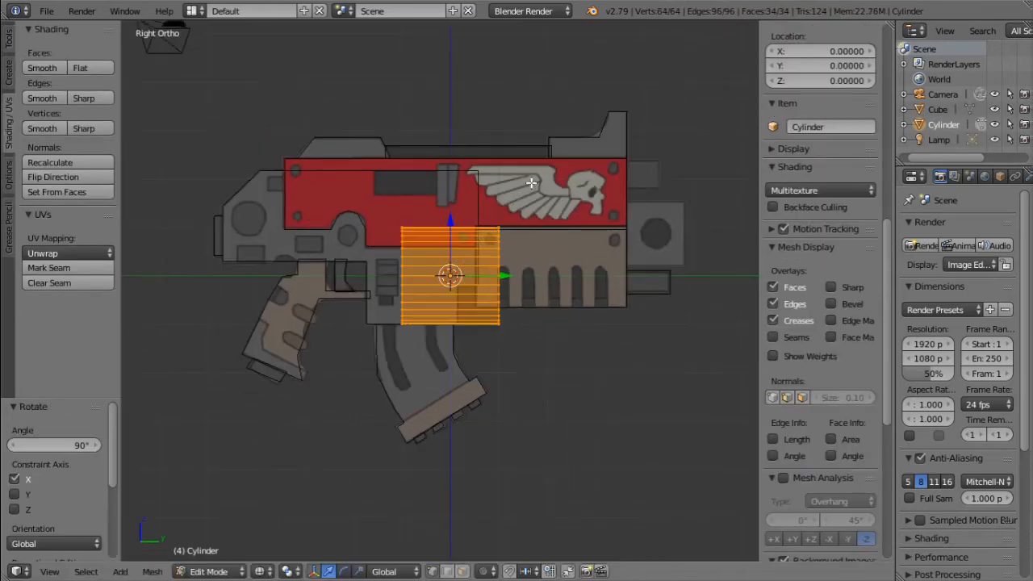
drag(450, 276, 640, 252)
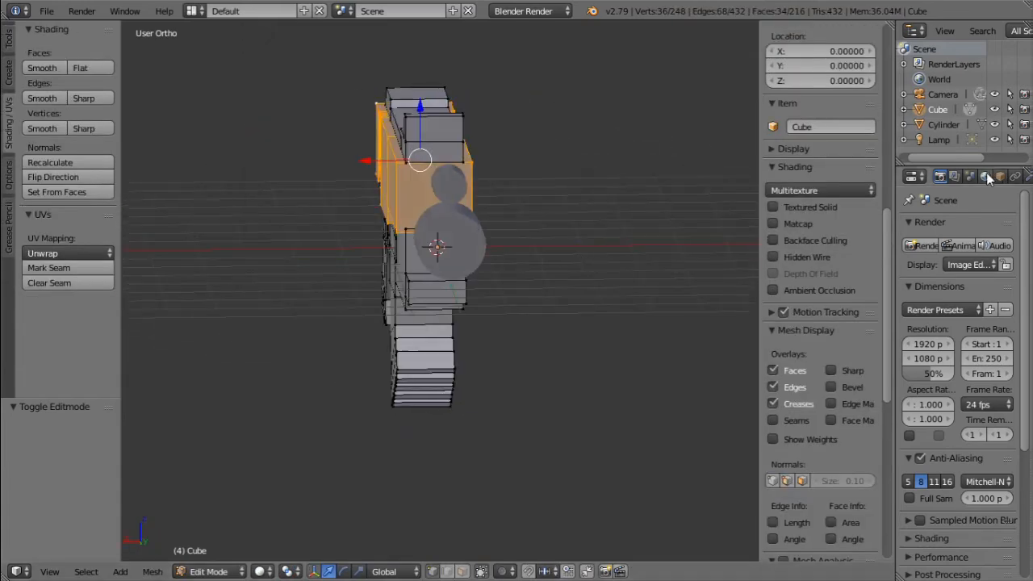
mouse_move(984, 176)
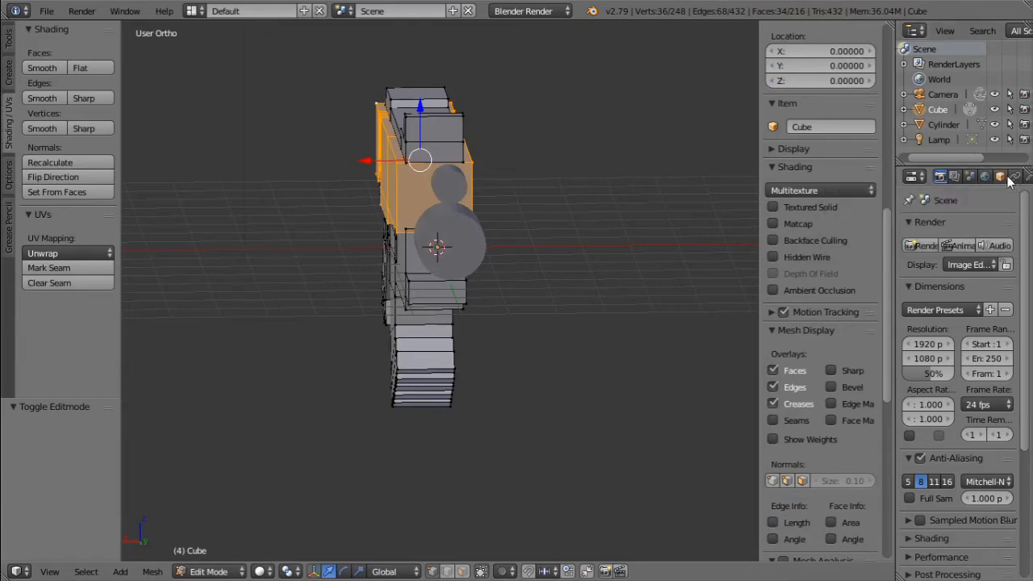
Step: Add a Mirror modifier with clipping to the body and view it from the front
click(1015, 176)
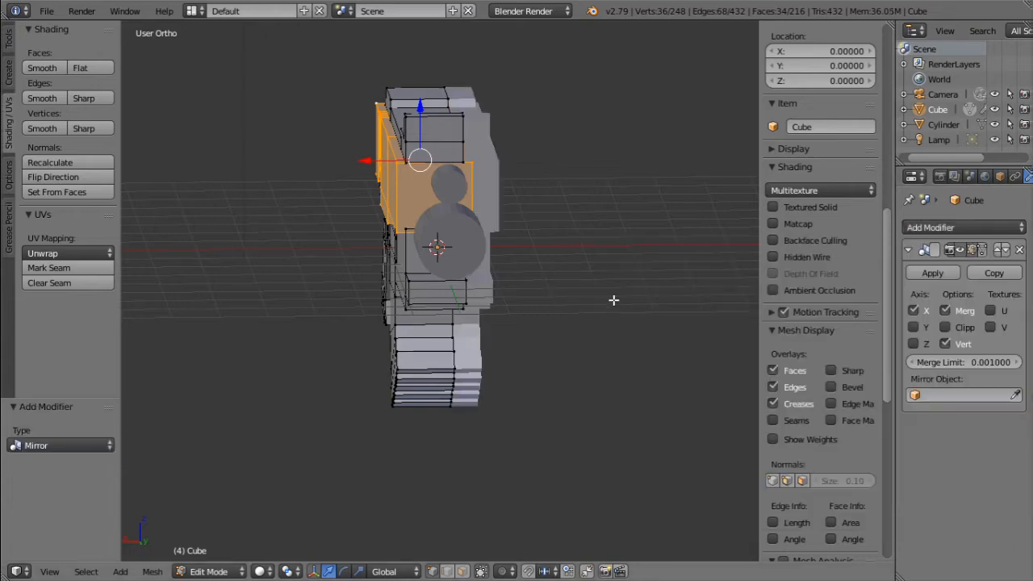
key(KP_1)
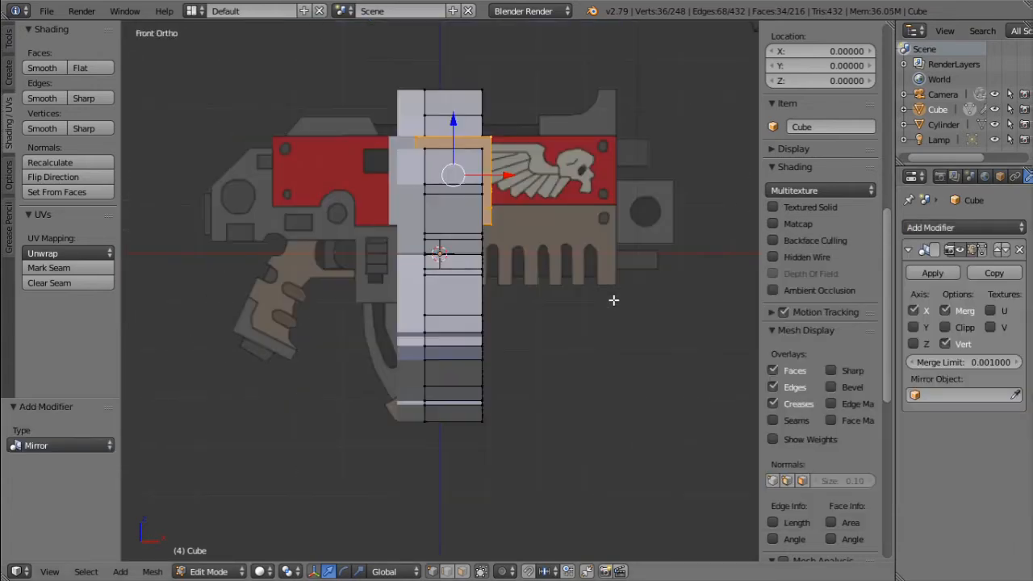
mouse_move(579, 171)
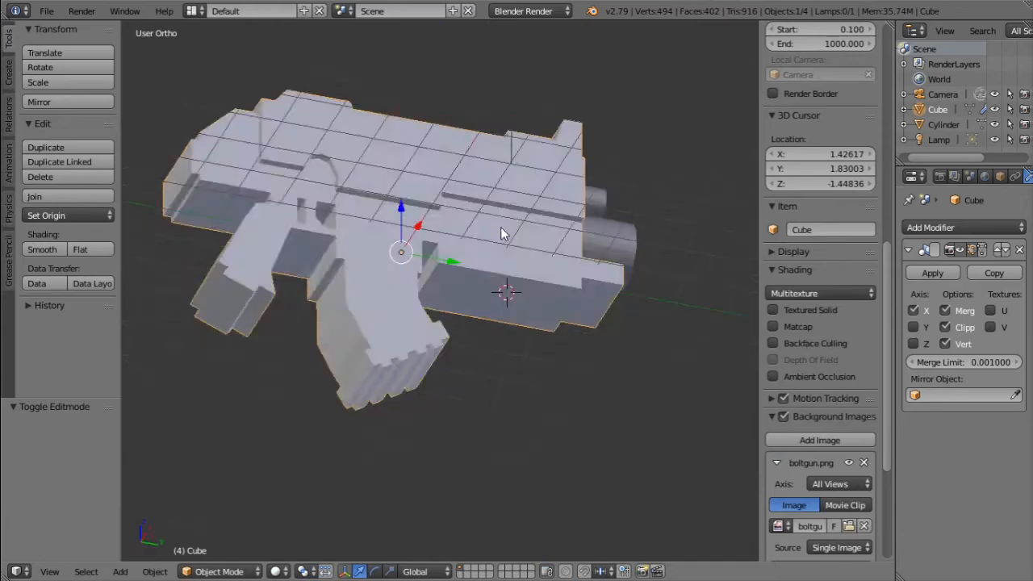
Step: Push the lower front face section forward along the barrel, then leave Edit Mode
key(Tab)
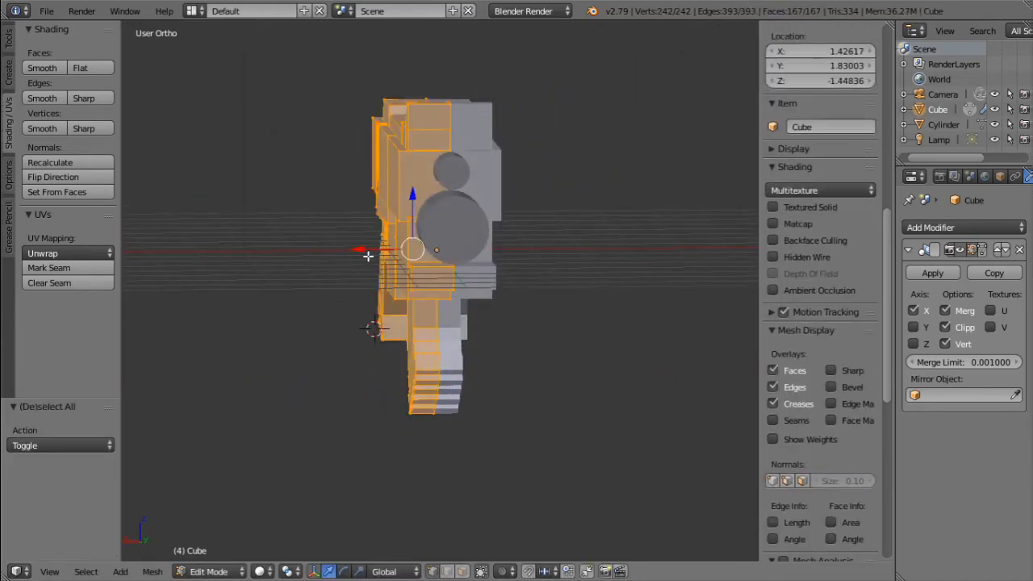
key(s)
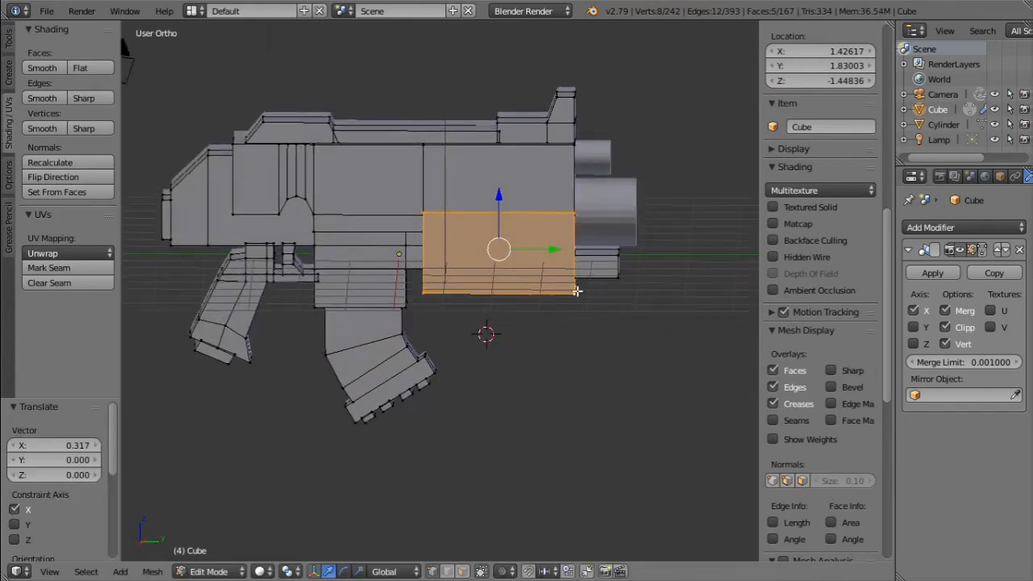
key(Tab)
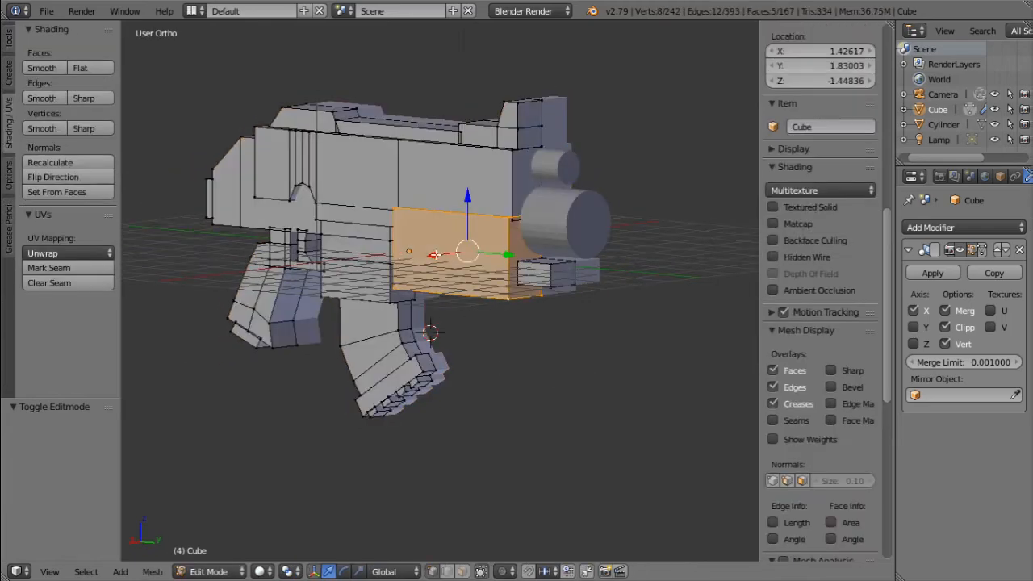
drag(466, 254, 435, 254)
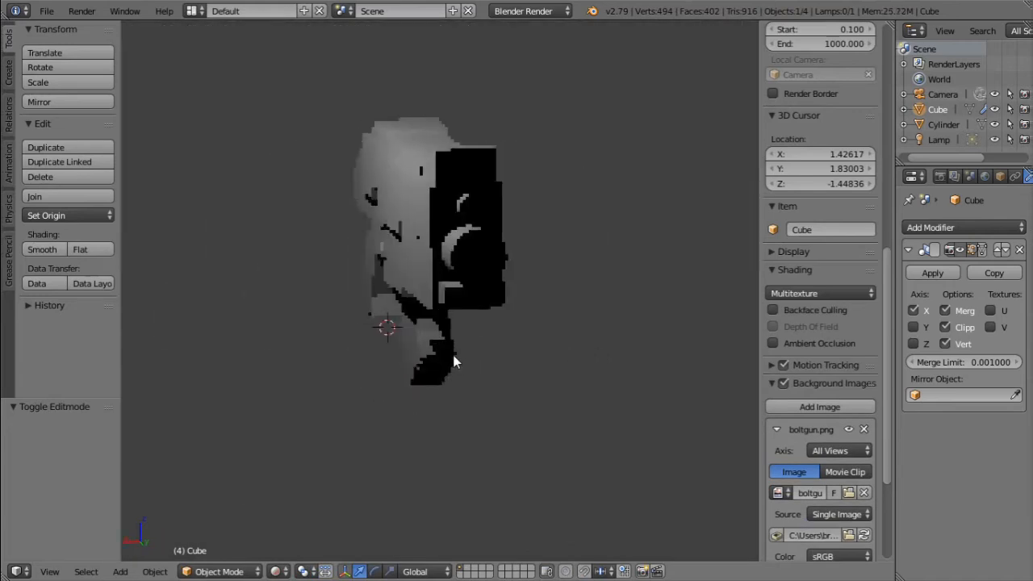
Step: Choose Cycles Render from the render engine dropdown
click(524, 10)
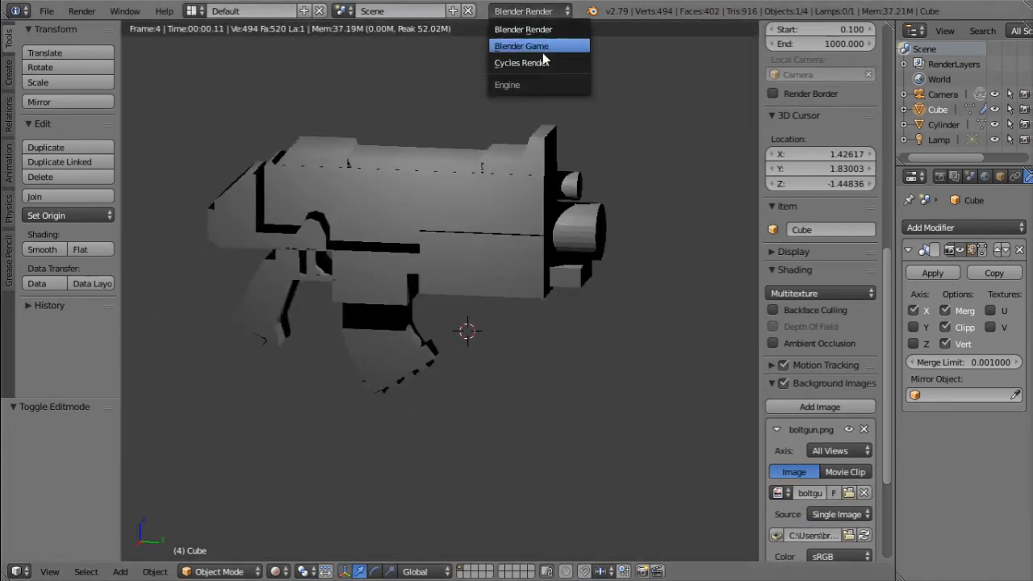
click(521, 62)
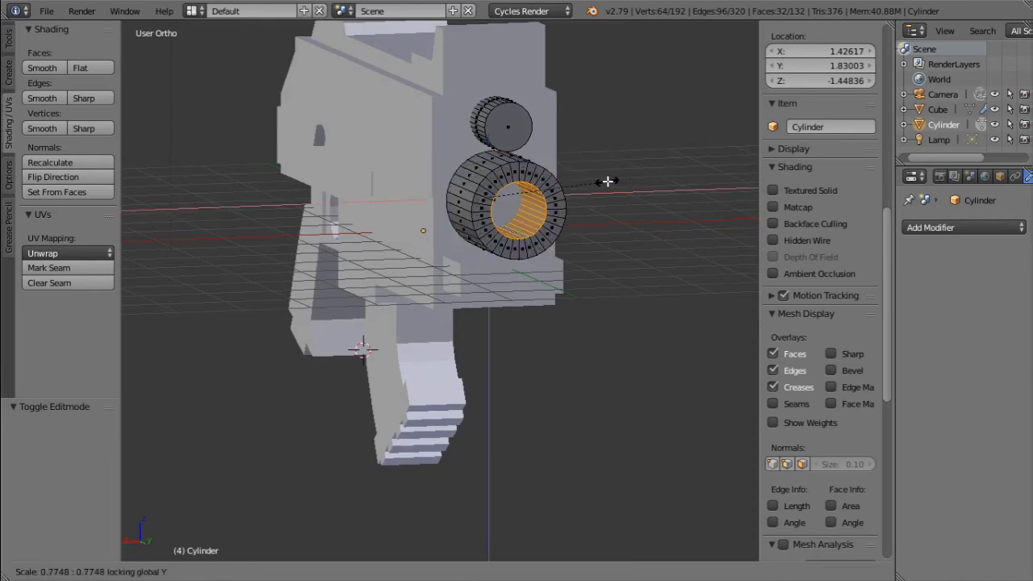
Step: Confirm the recessed muzzle scaling and re-enter Edit Mode on the gun body
key(Tab)
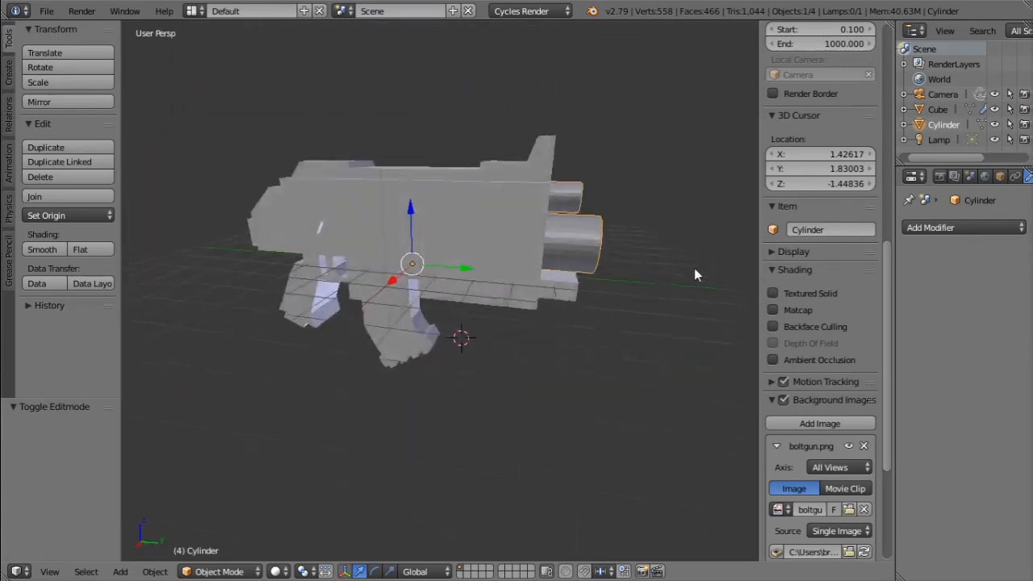
key(Tab)
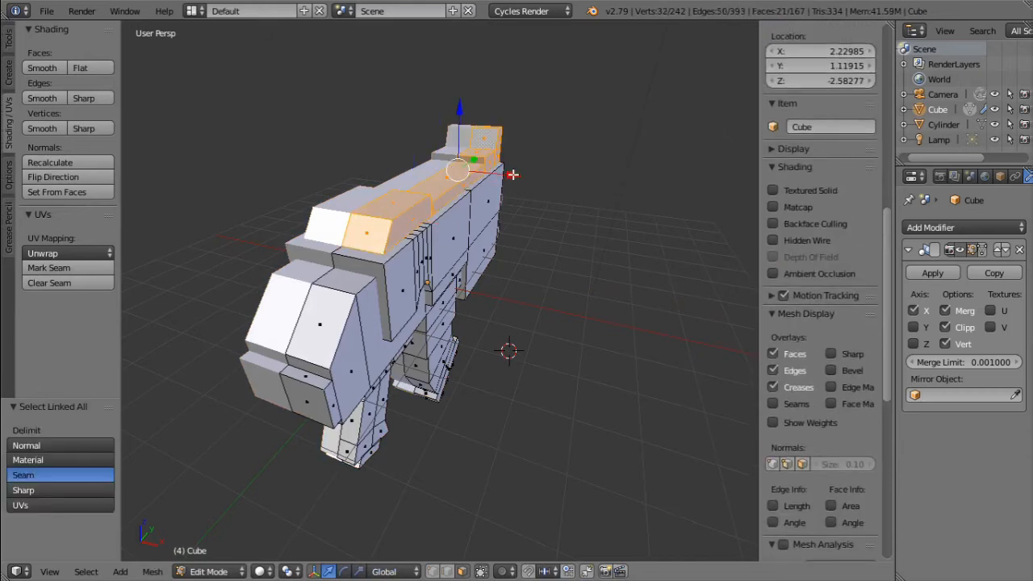
Step: Switch the gun body to Object Mode and frame the bolt gun
click(208, 571)
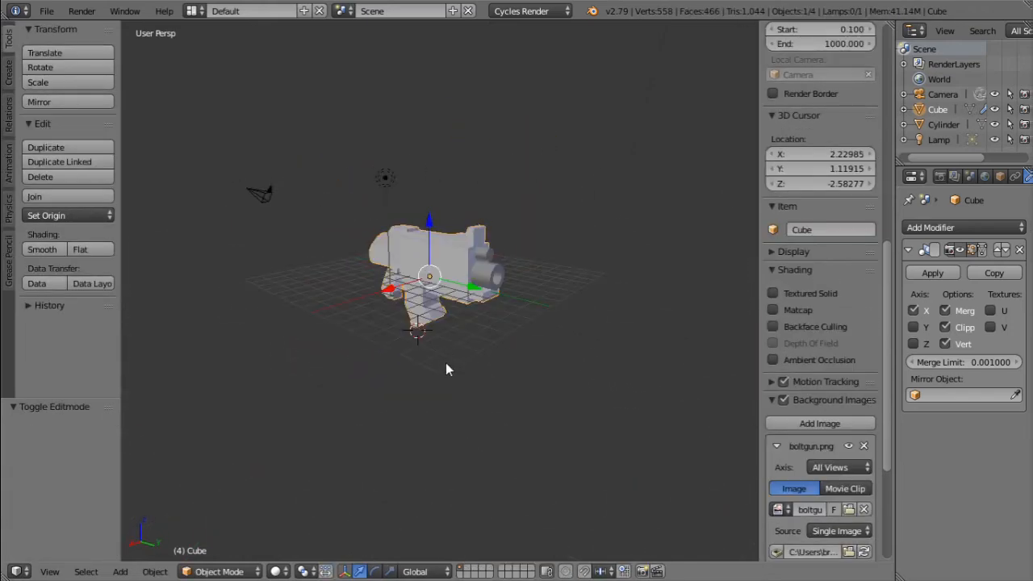
key(Tab)
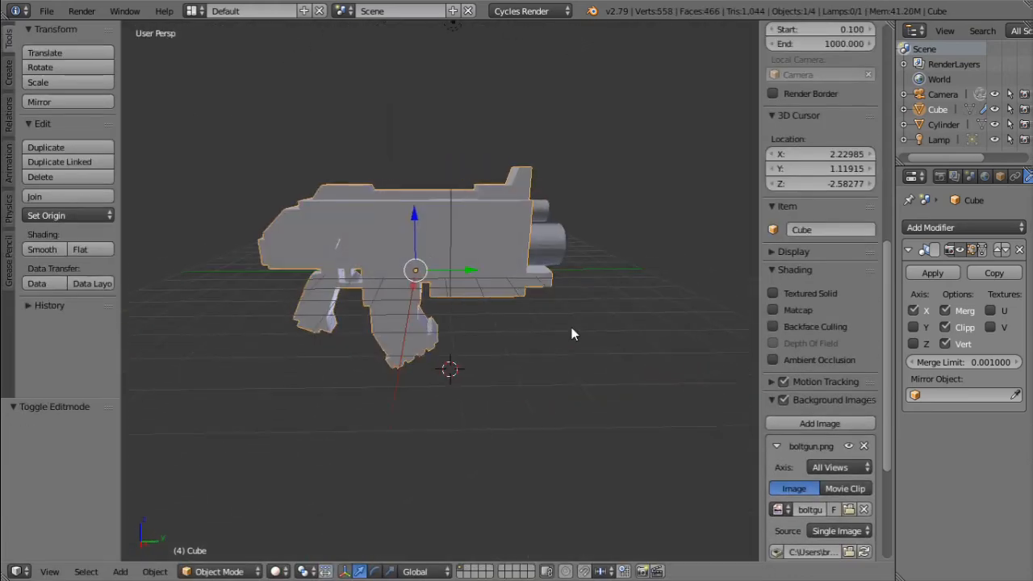
Step: Set the gun body to Smooth shading and add an Edge Split modifier
click(42, 249)
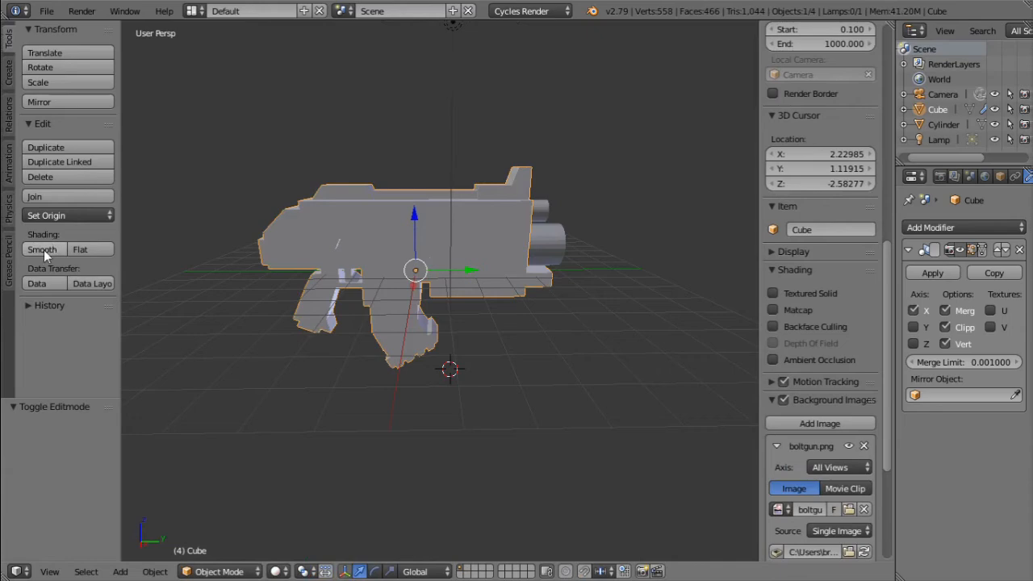
click(42, 249)
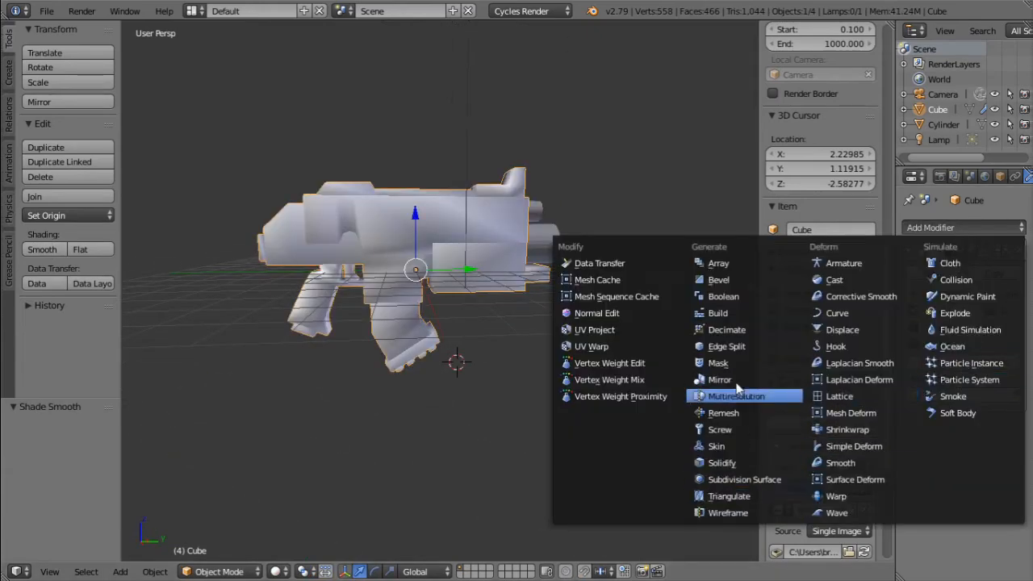
mouse_move(715, 445)
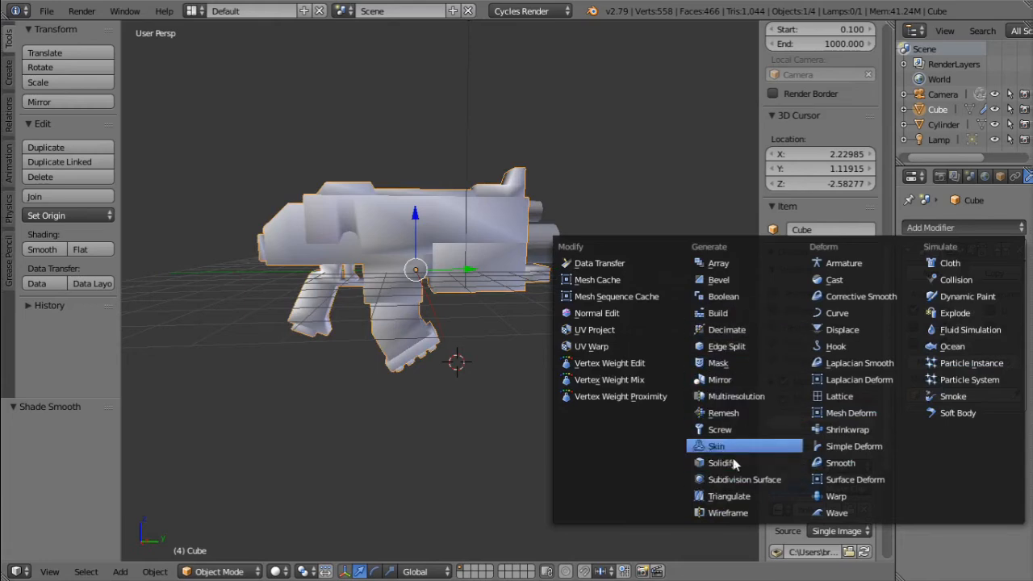
click(726, 346)
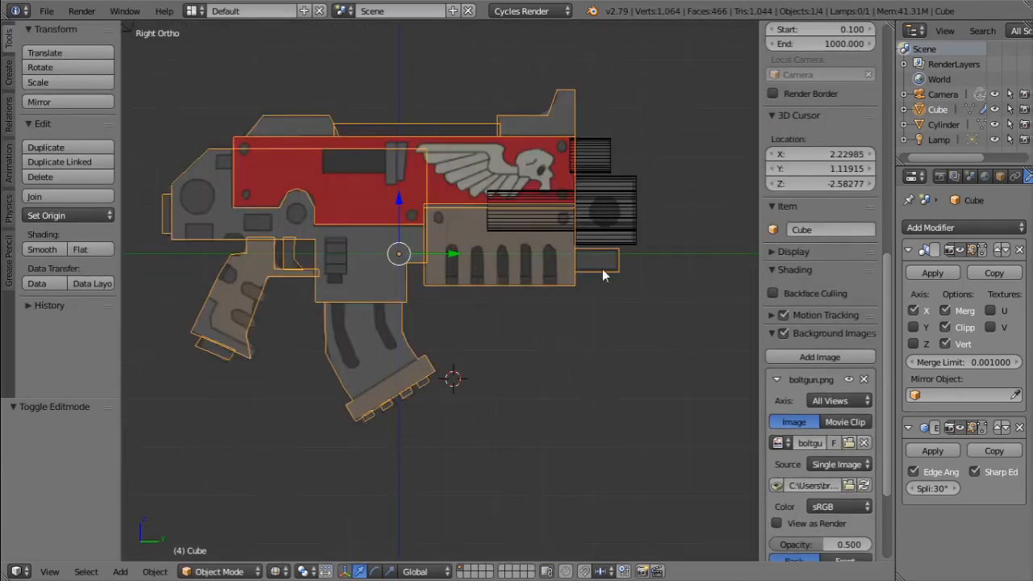
drag(605, 274, 540, 371)
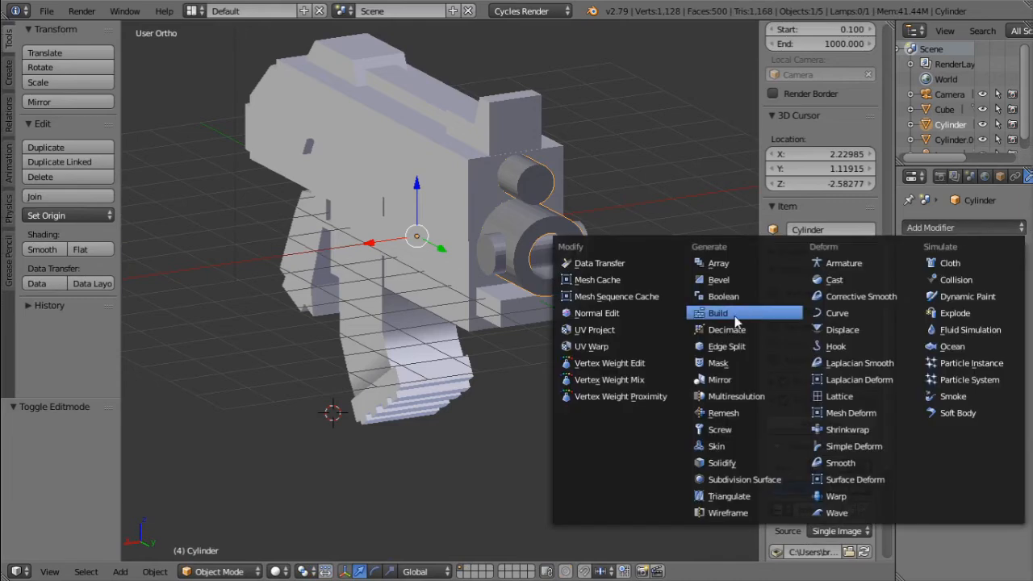
Step: Add a Boolean modifier to the barrel cylinder and change its operation
click(723, 296)
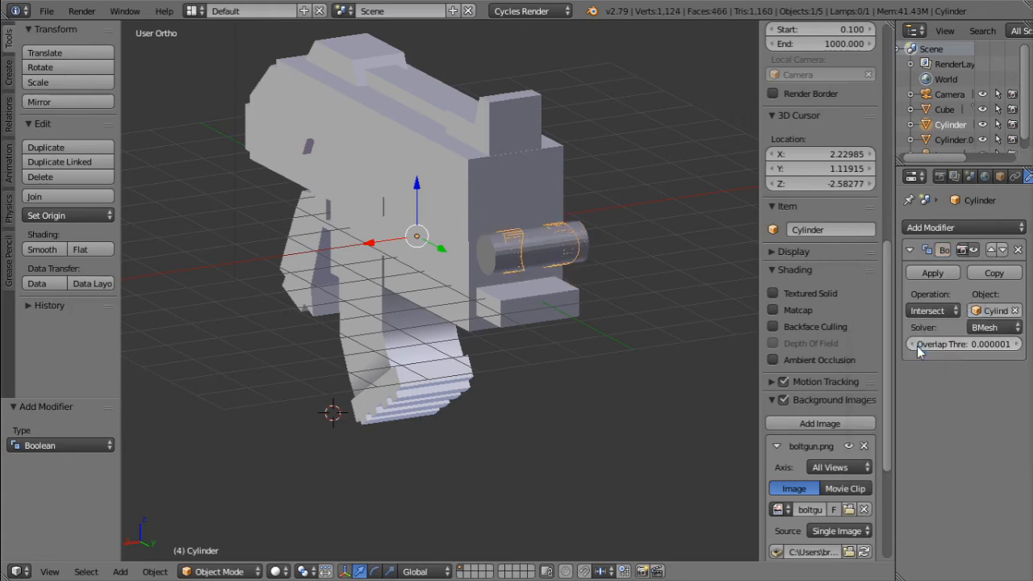
click(931, 310)
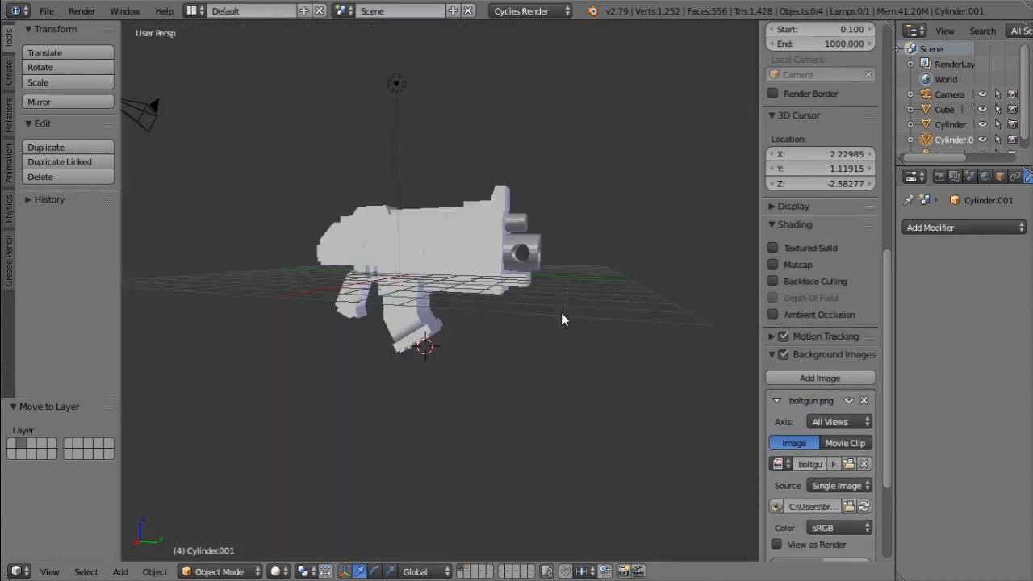
Step: Orbit the view to inspect the hole bored through the barrel
drag(563, 318, 496, 358)
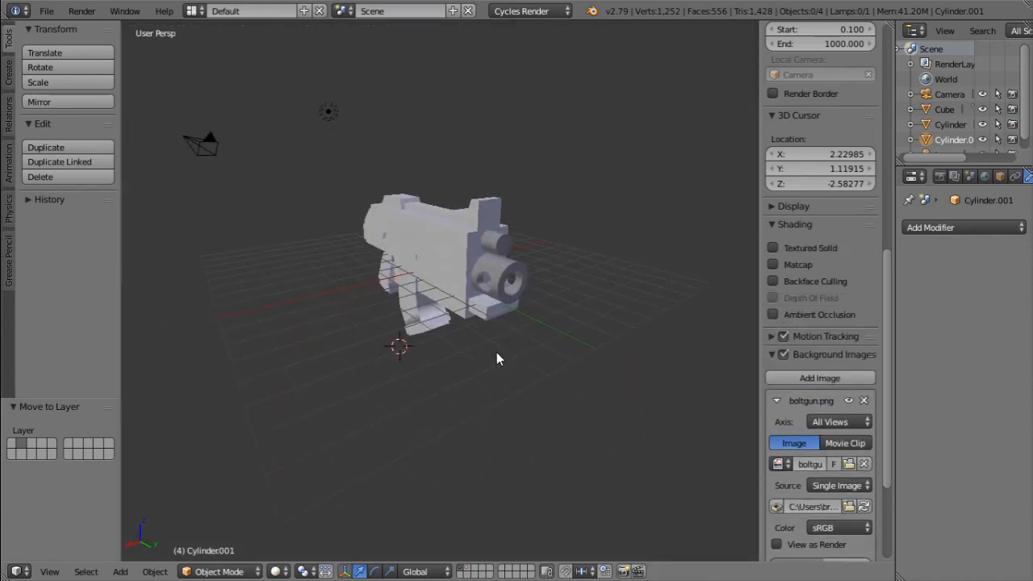